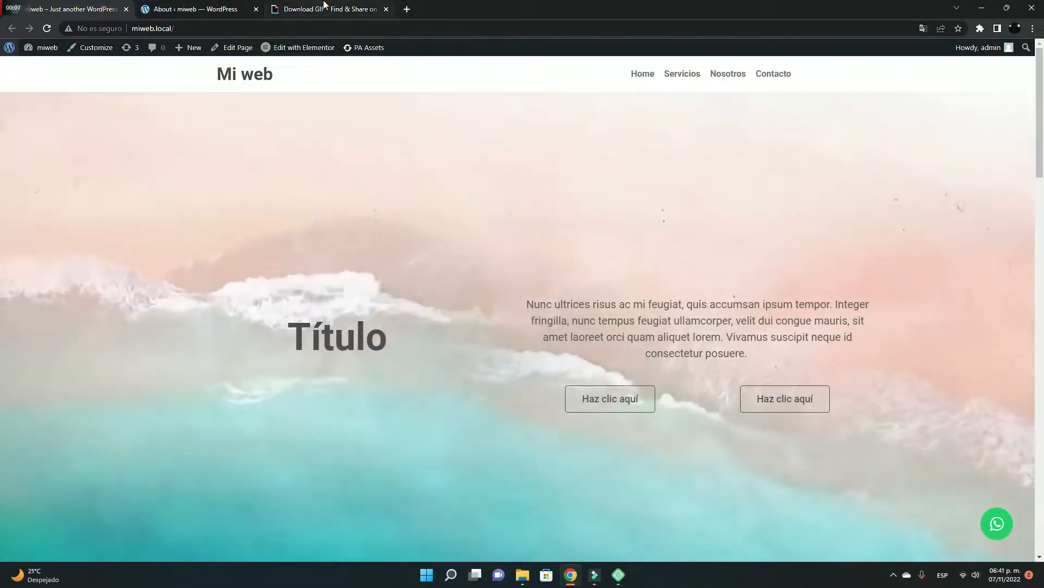
Check the GIF's embed code on GIPHY, then return to the WordPress admin page
left_click(326, 8)
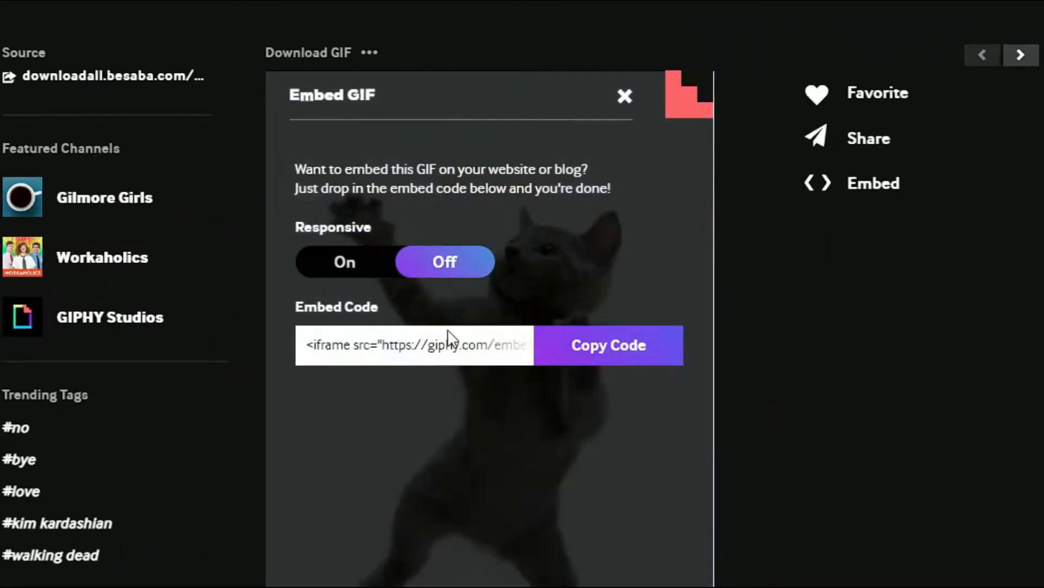
left_click(607, 345)
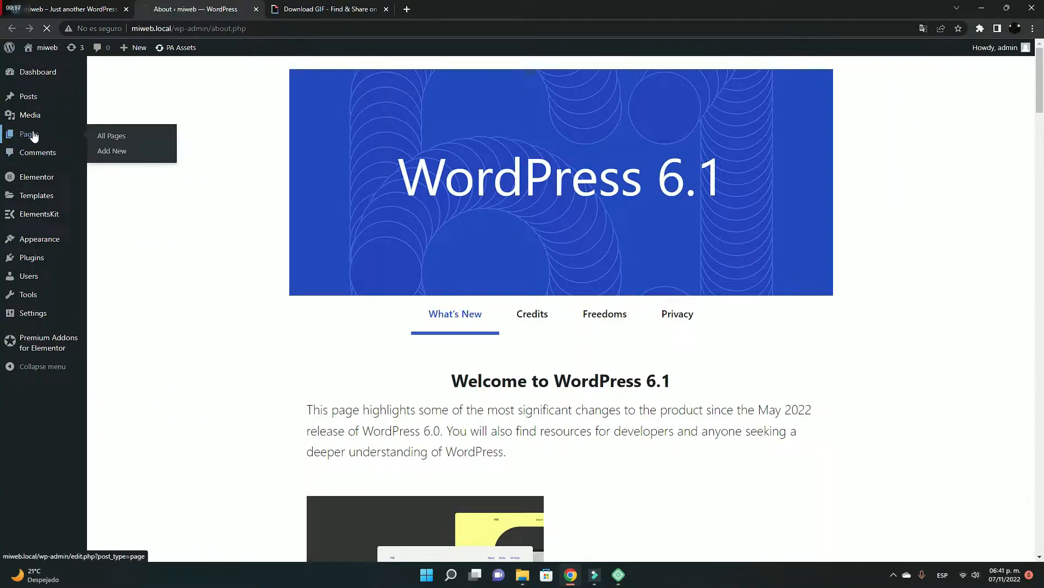
From the Pages list, open the Home page in the Elementor editor
left_click(111, 135)
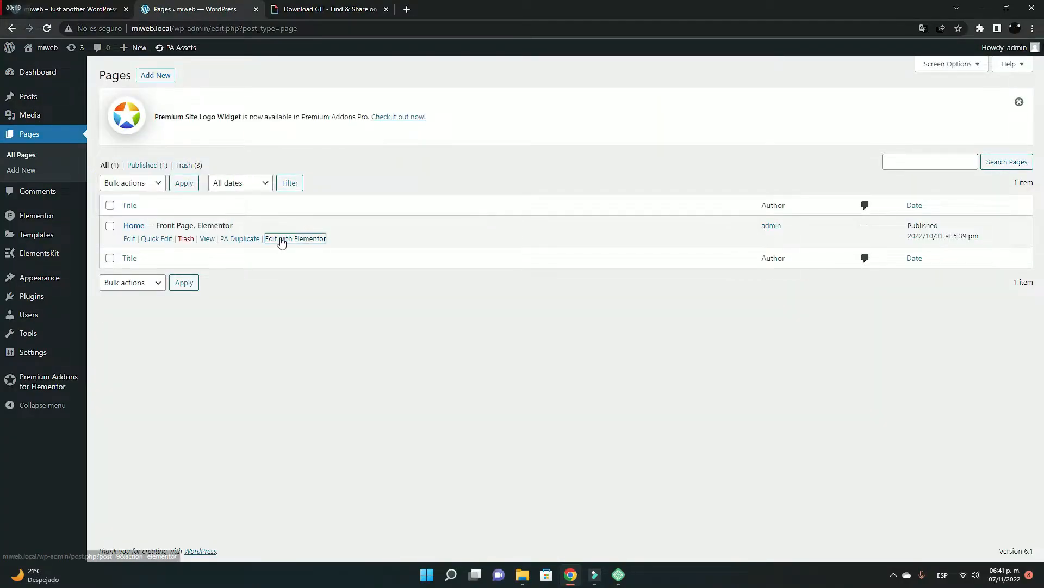
left_click(295, 238)
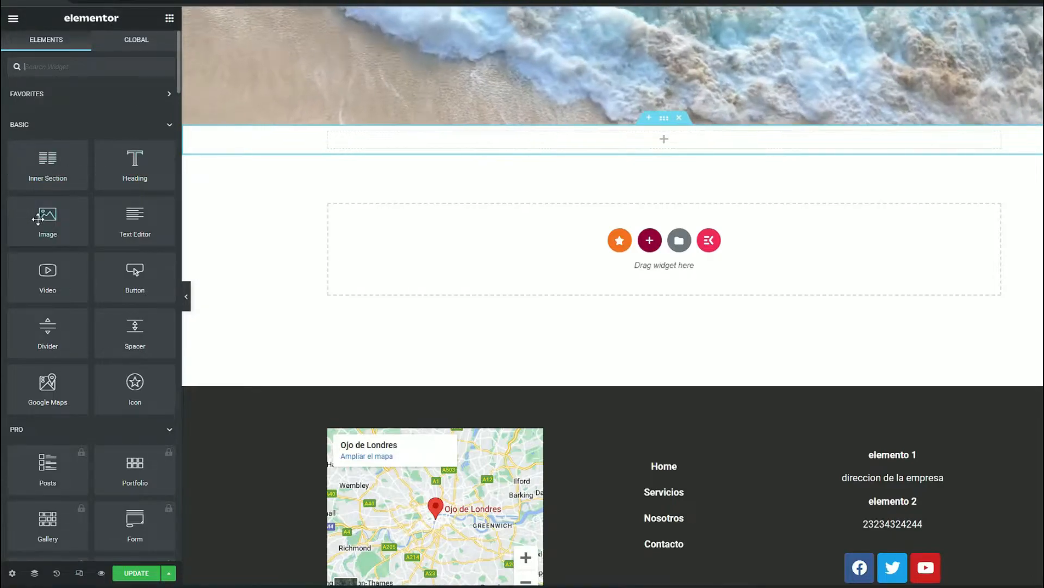
Place the GIPHY embed below the hero, then return to the GIPHY 'descargar' results
scroll("down", 3)
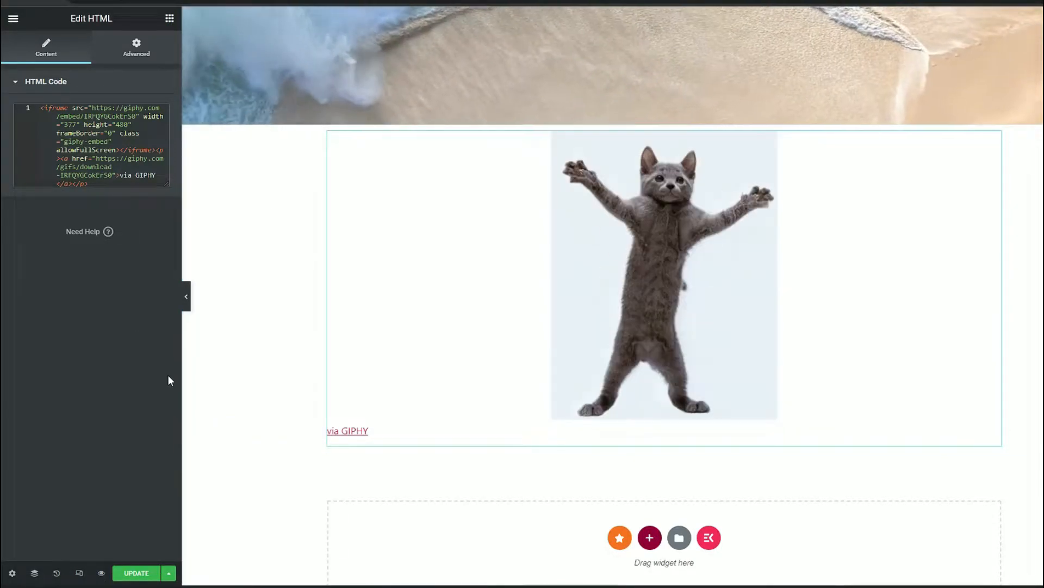
left_click(317, 9)
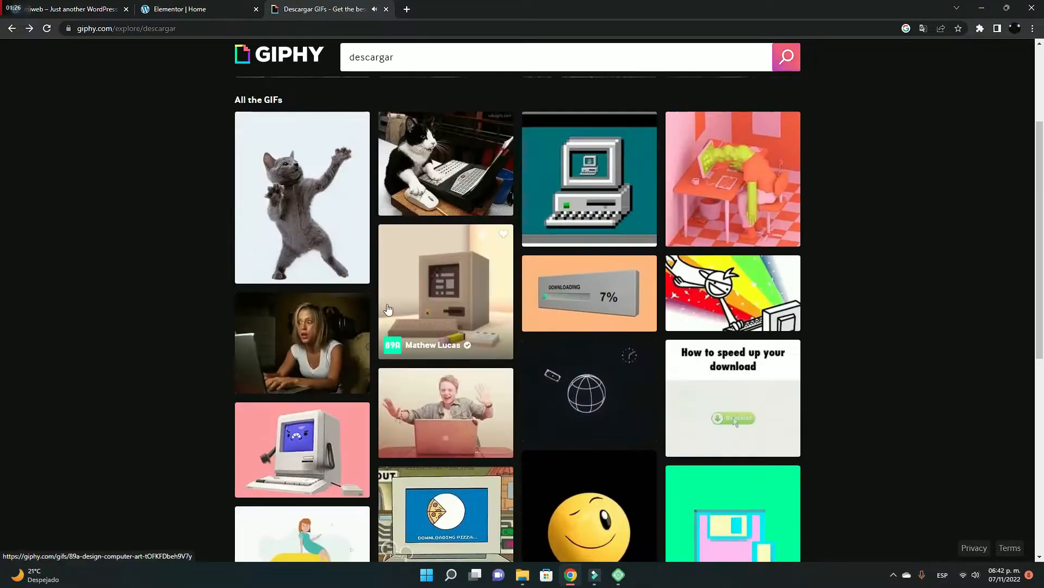
Download the rainbow computer GIF via its imgur source and start choosing an image for the new widget
left_click(732, 291)
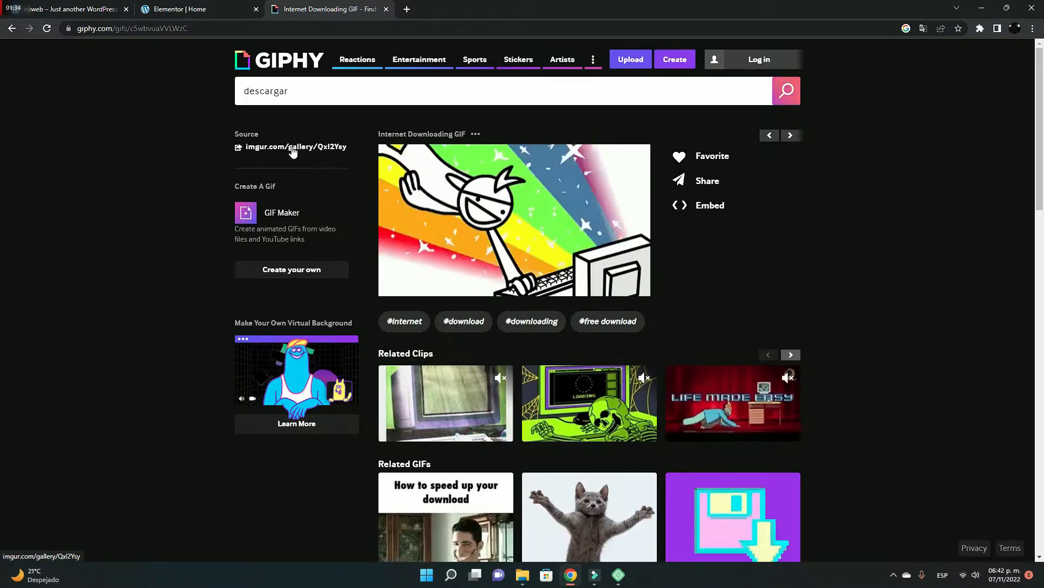
left_click(296, 146)
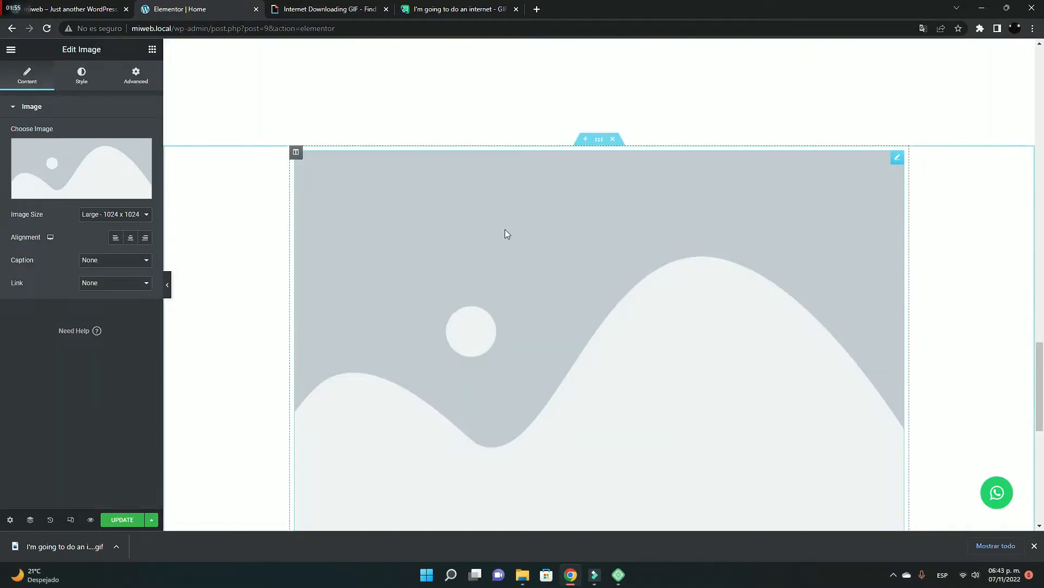
left_click(80, 167)
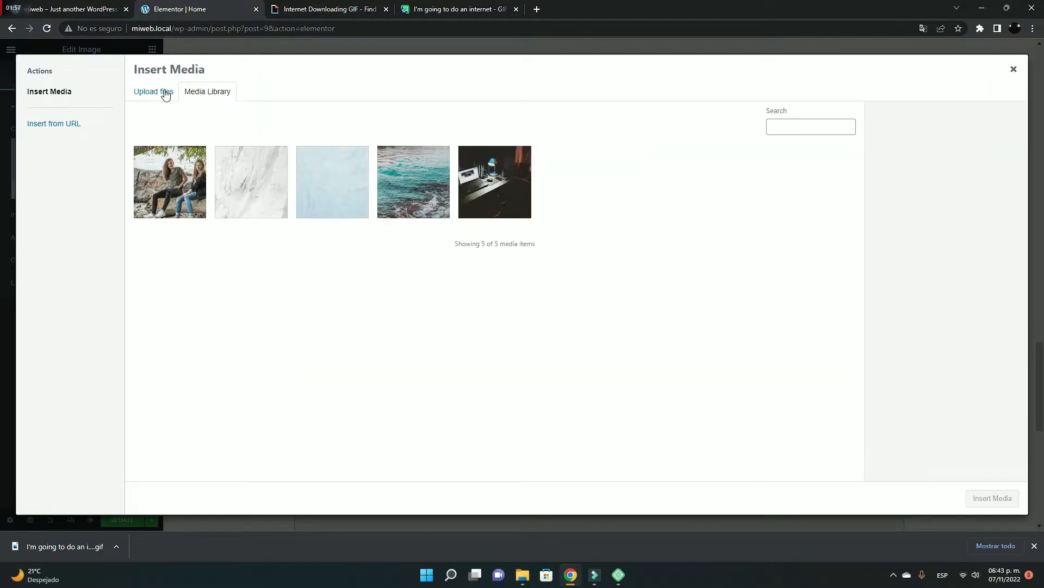
Upload the downloaded GIF and insert it into the image widget
left_click(154, 91)
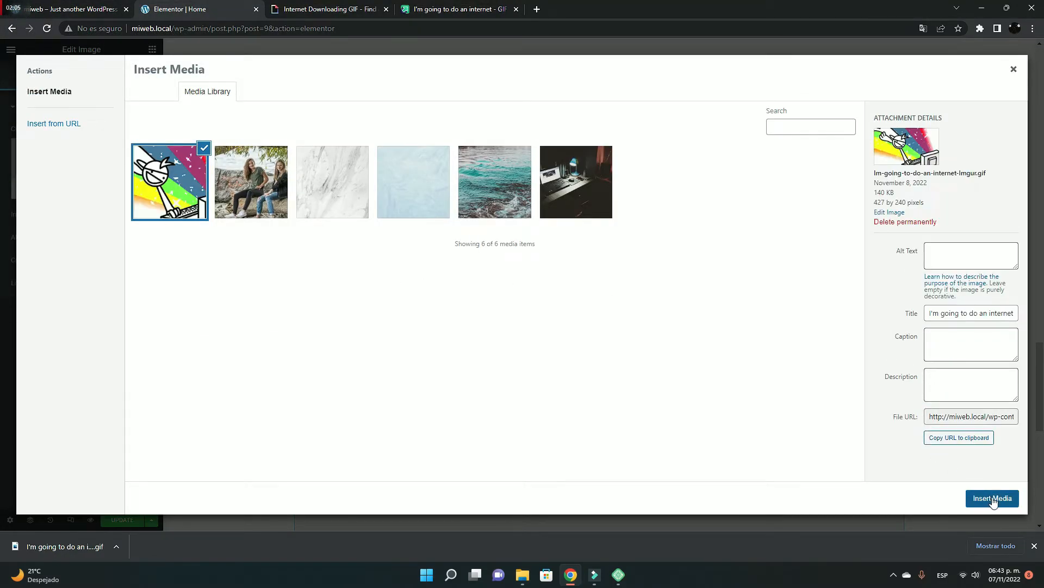
left_click(993, 498)
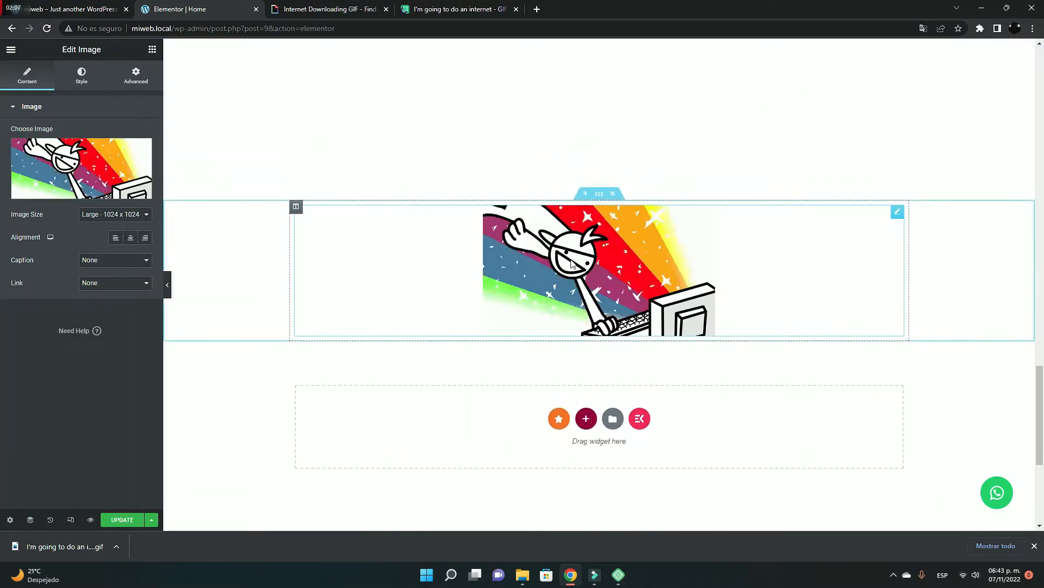